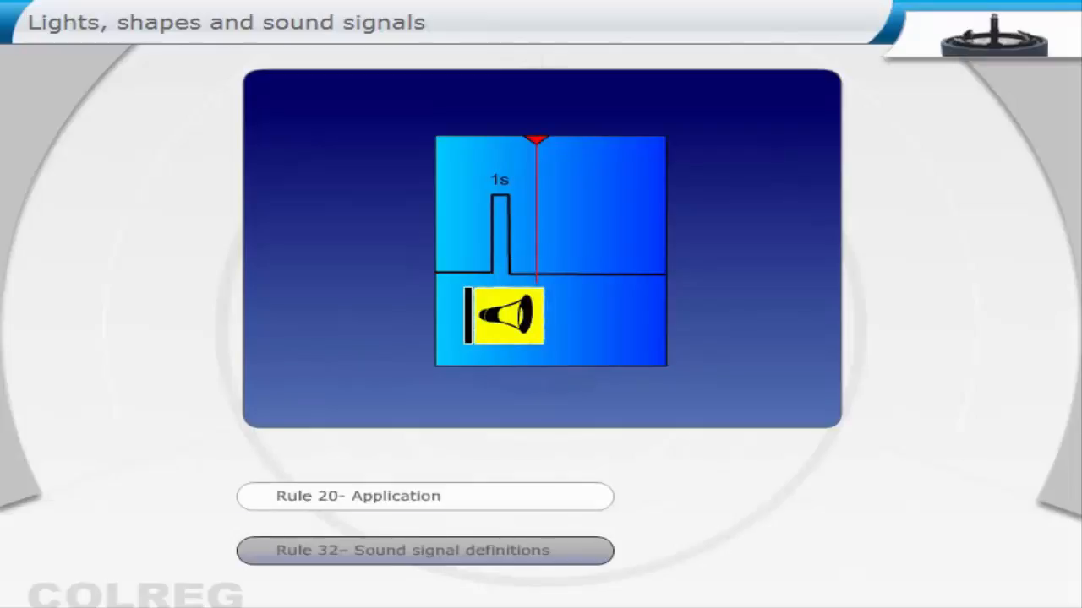
Step: Open the 'Rule 32 – Sound signal definitions' page from below the animation
click(424, 496)
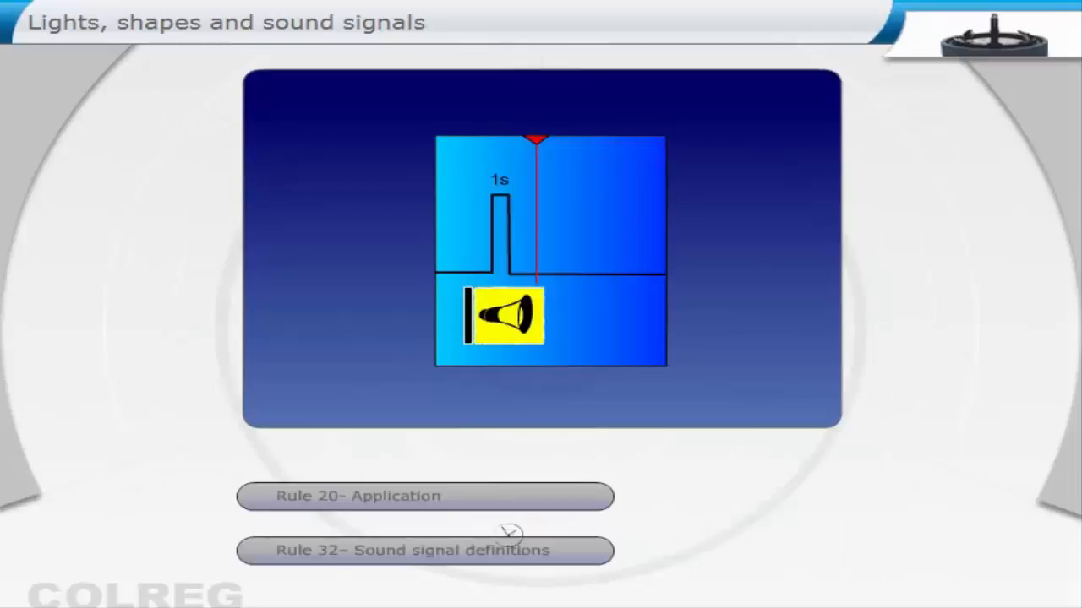
click(423, 550)
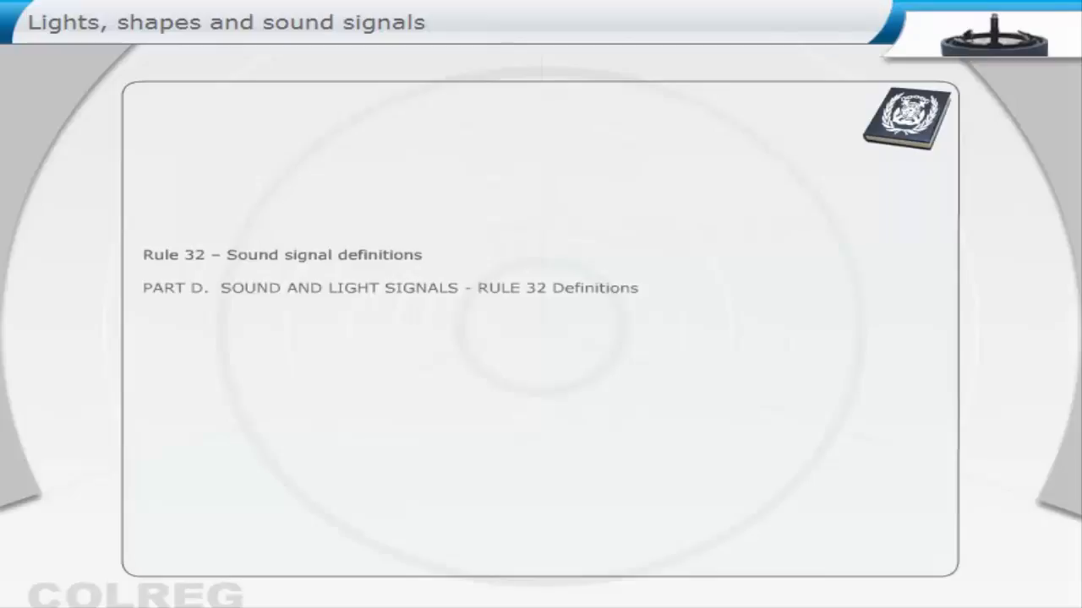